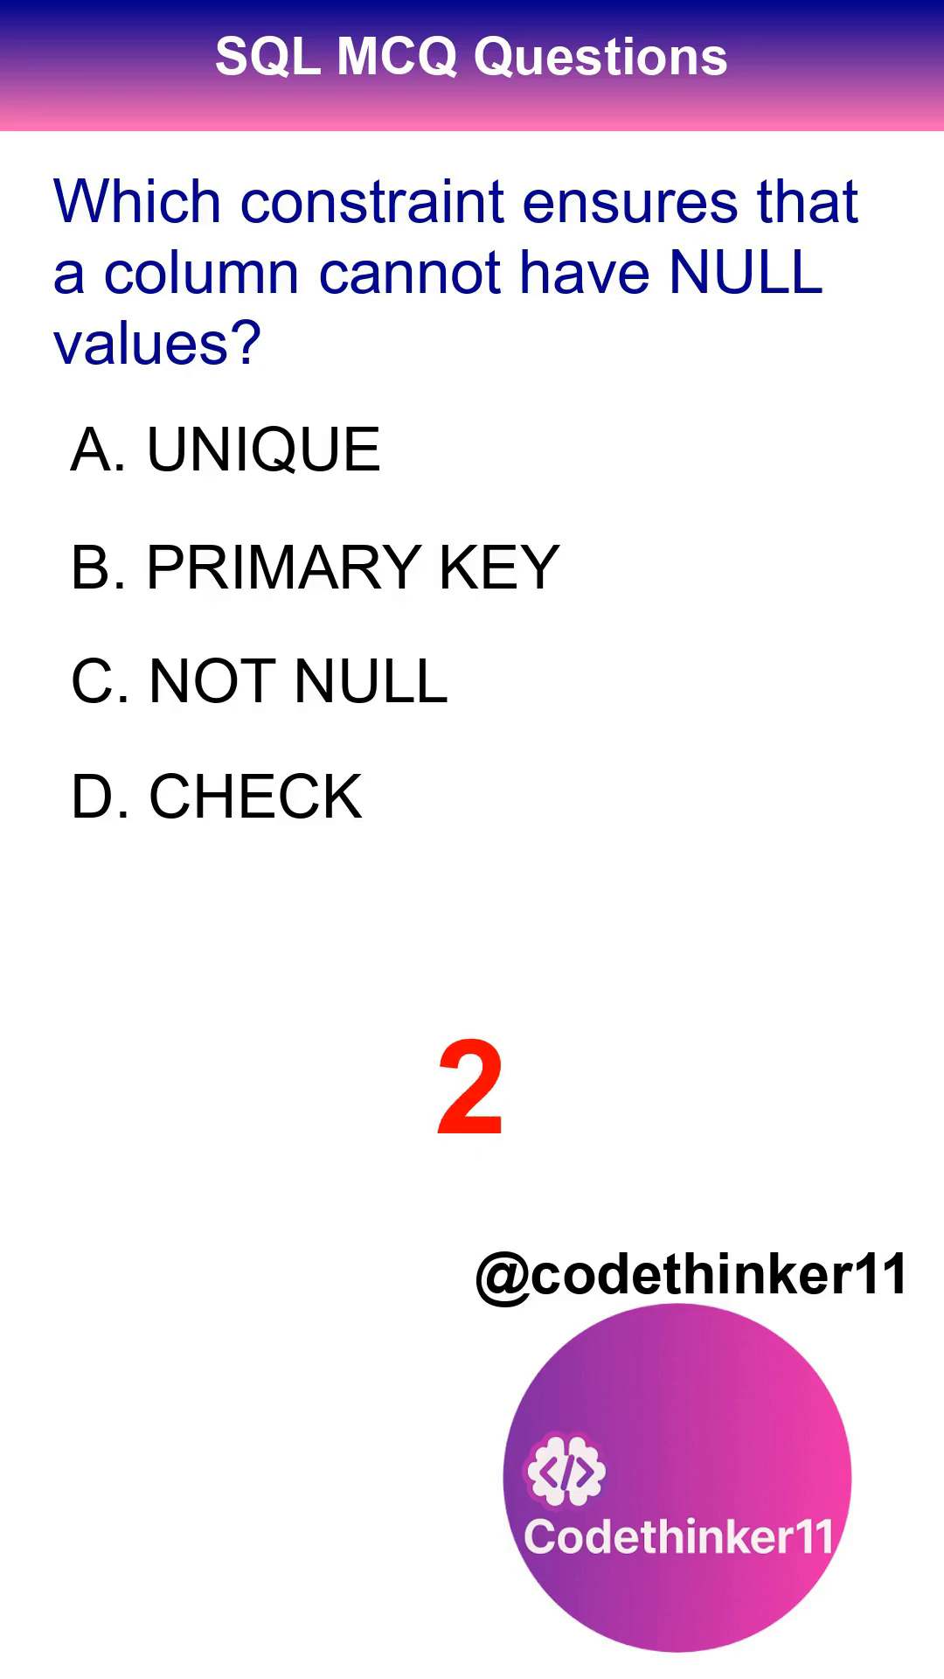
left_click(261, 683)
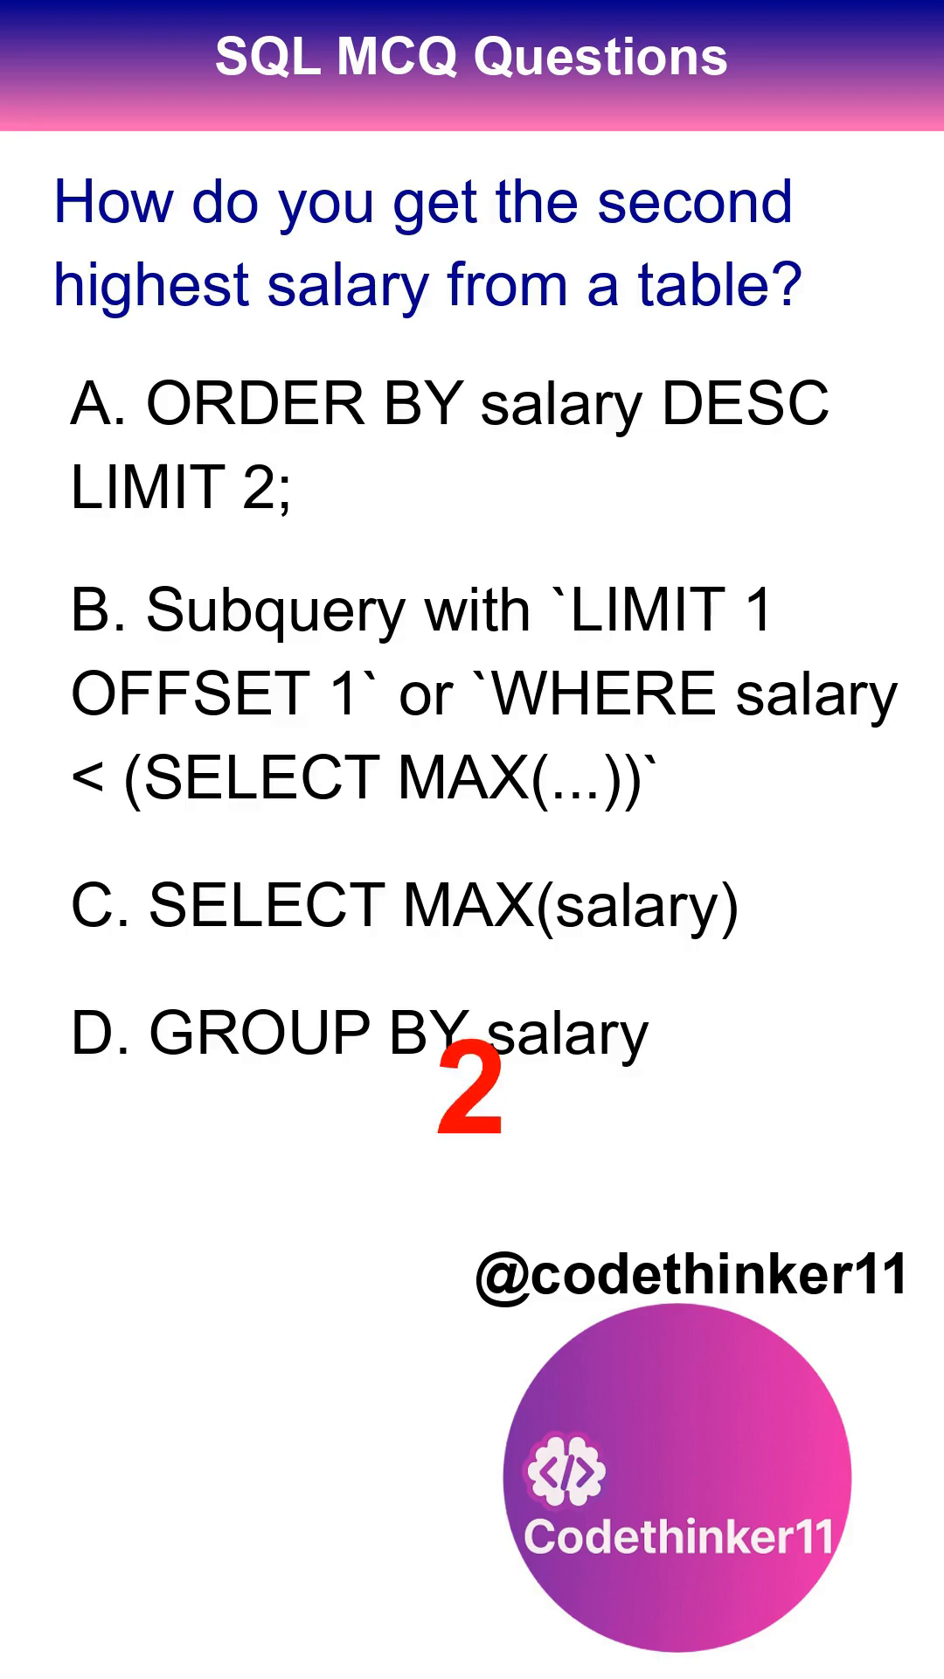
left_click(477, 691)
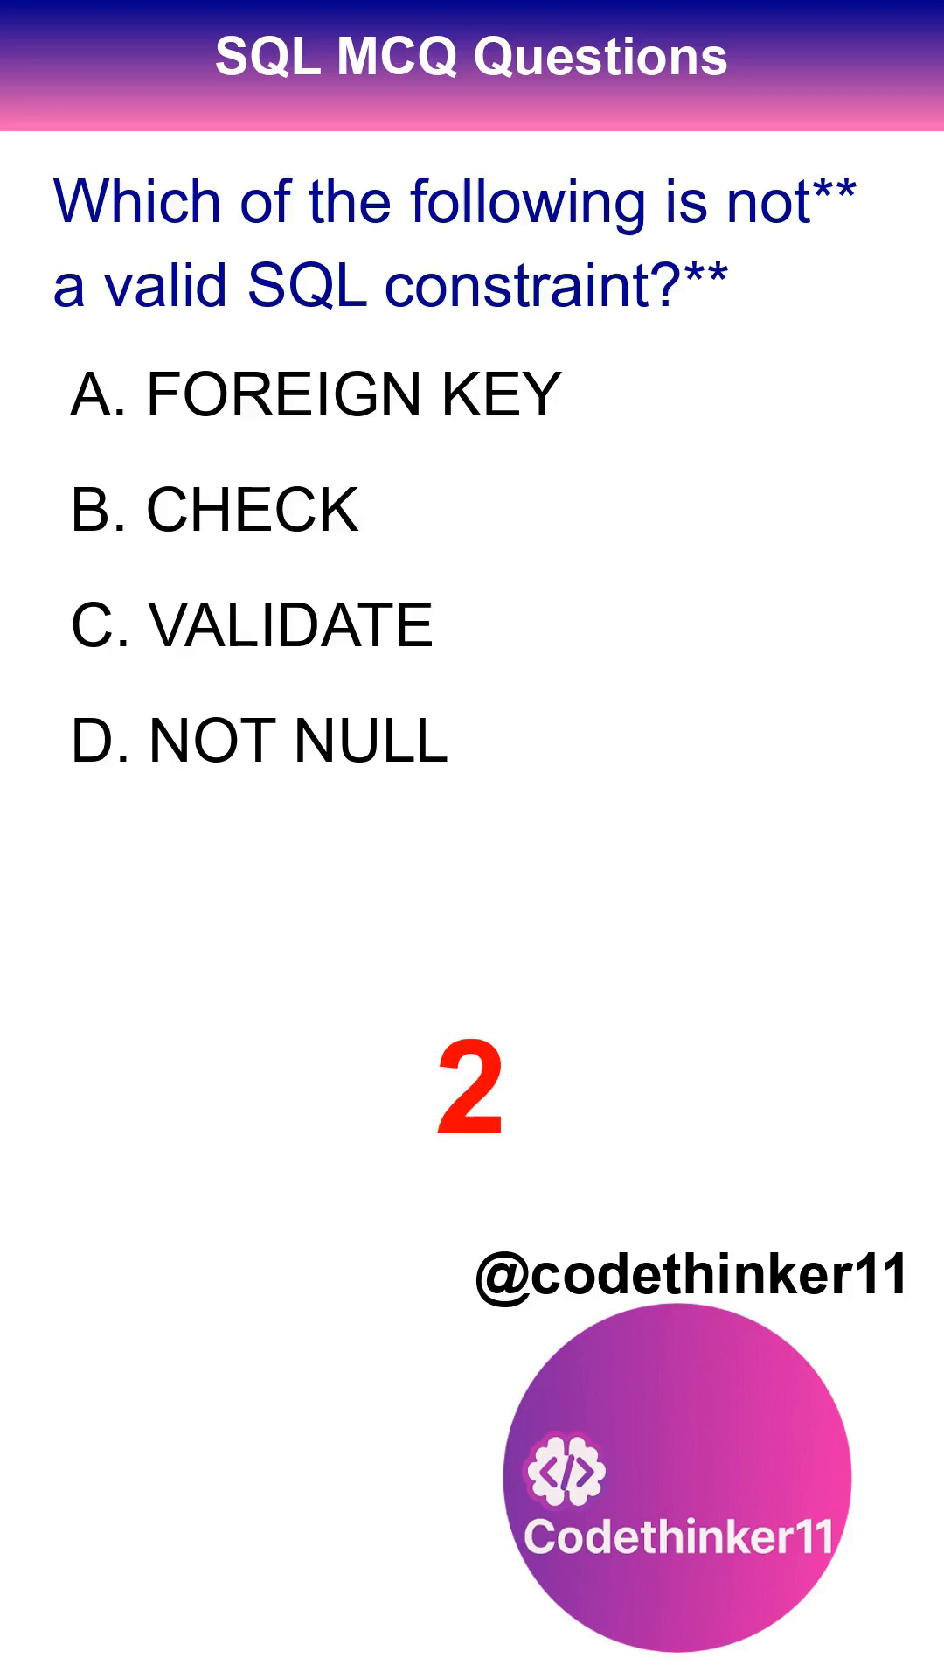
left_click(251, 621)
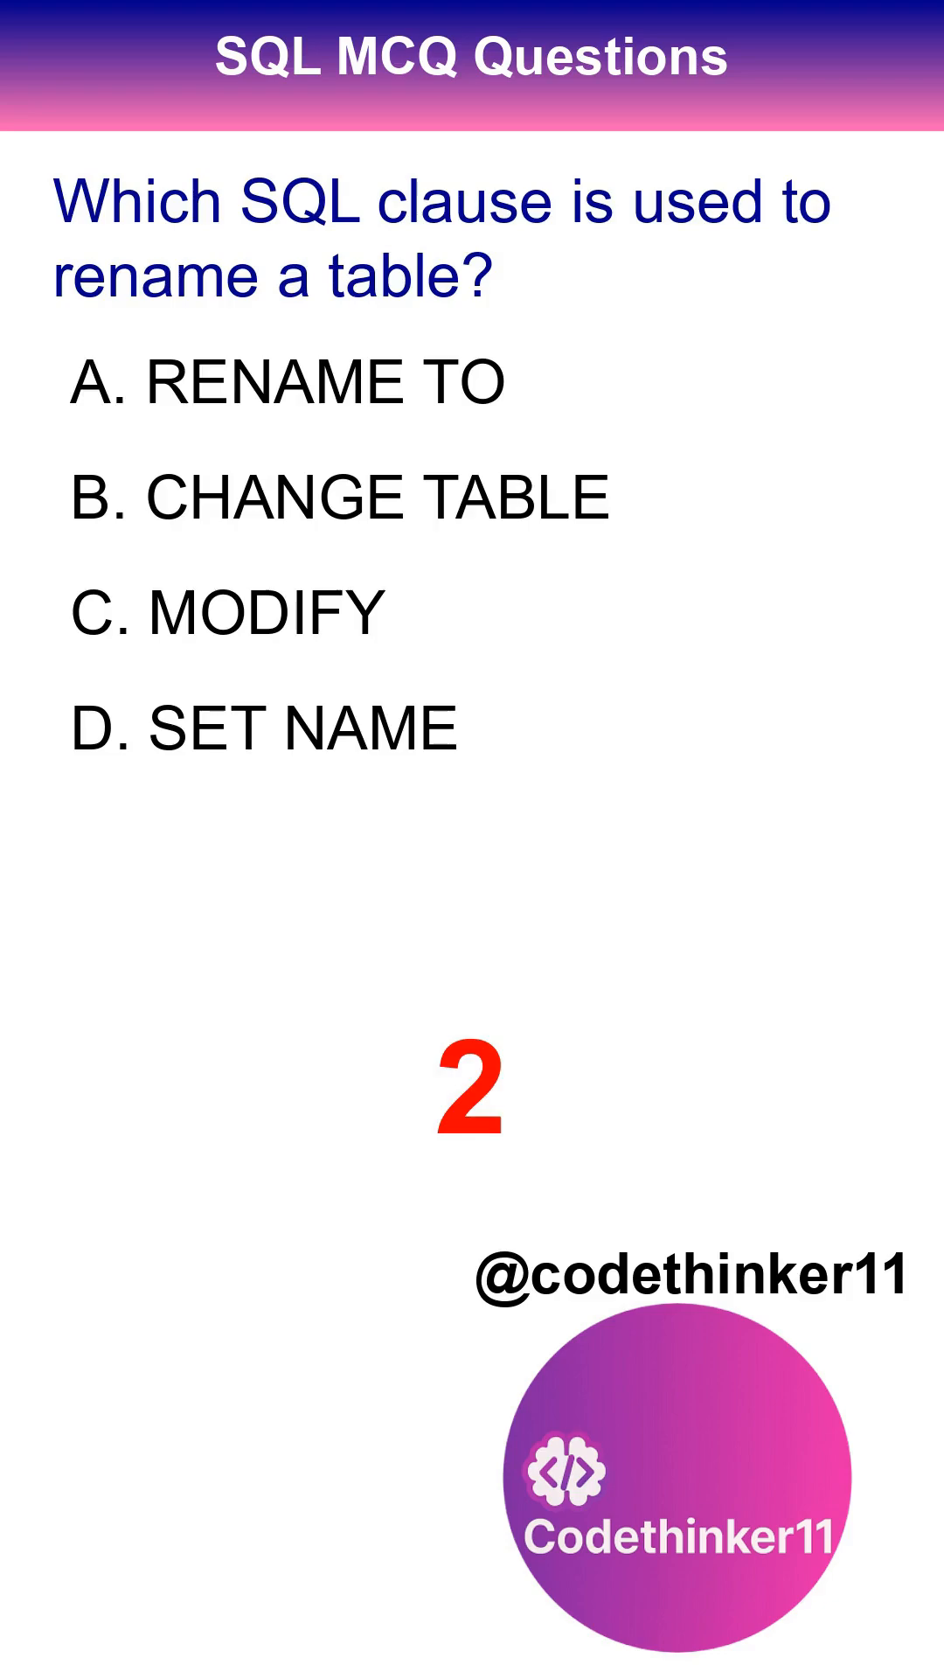
left_click(290, 380)
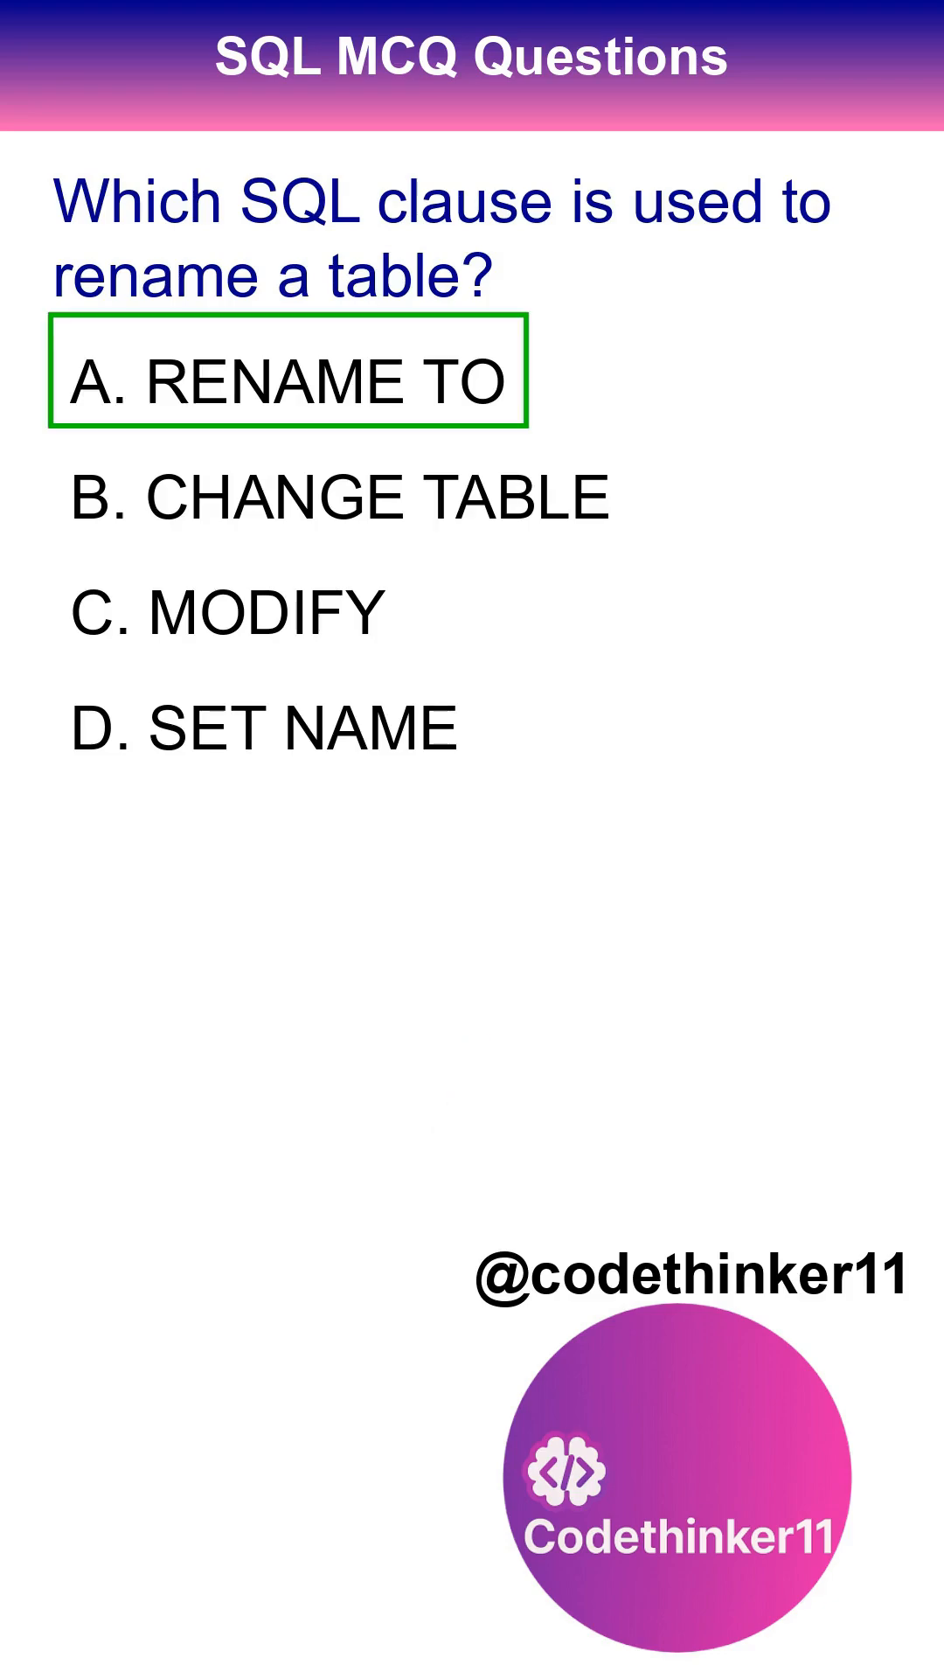